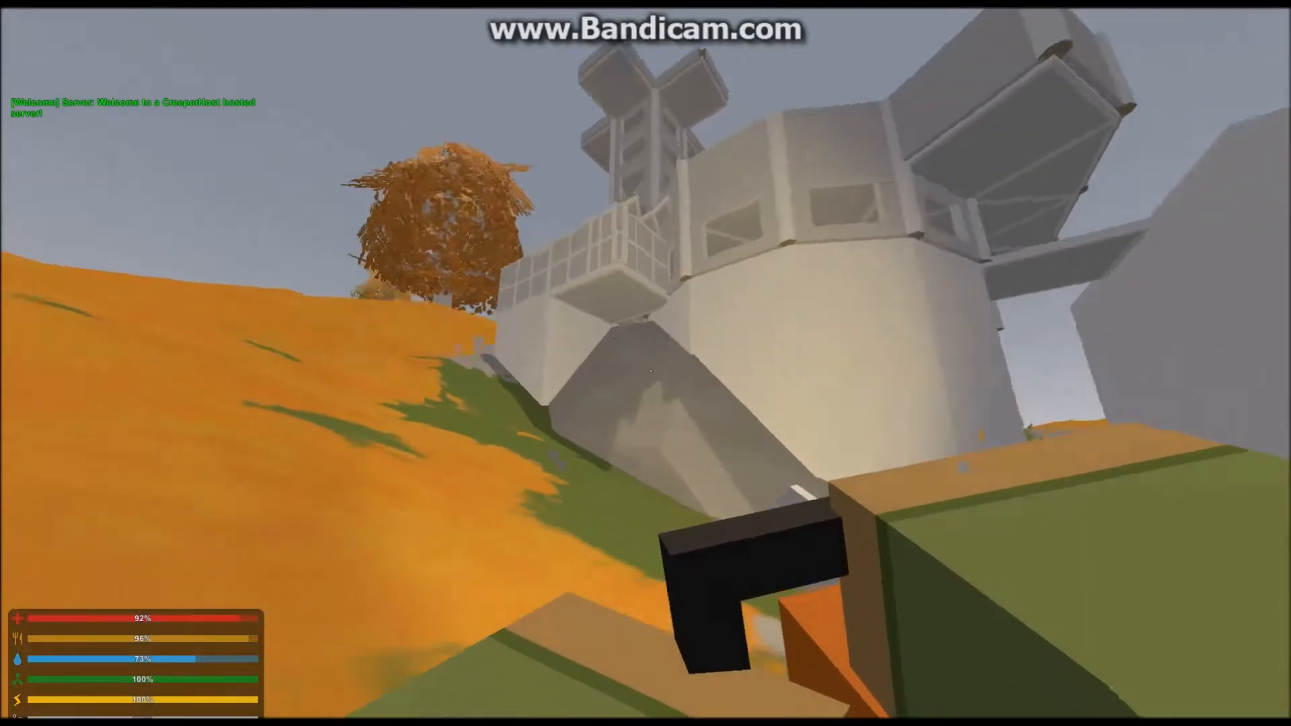
mouse_move(646, 363)
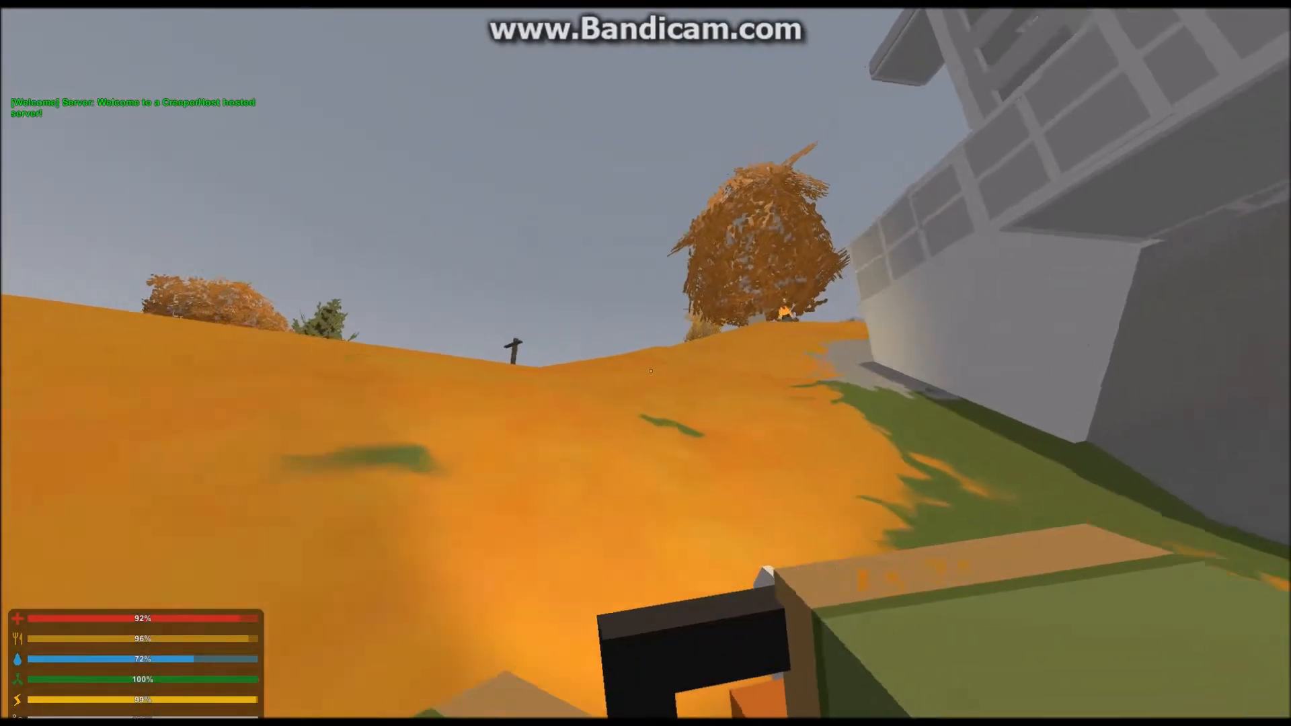
mouse_move(645, 363)
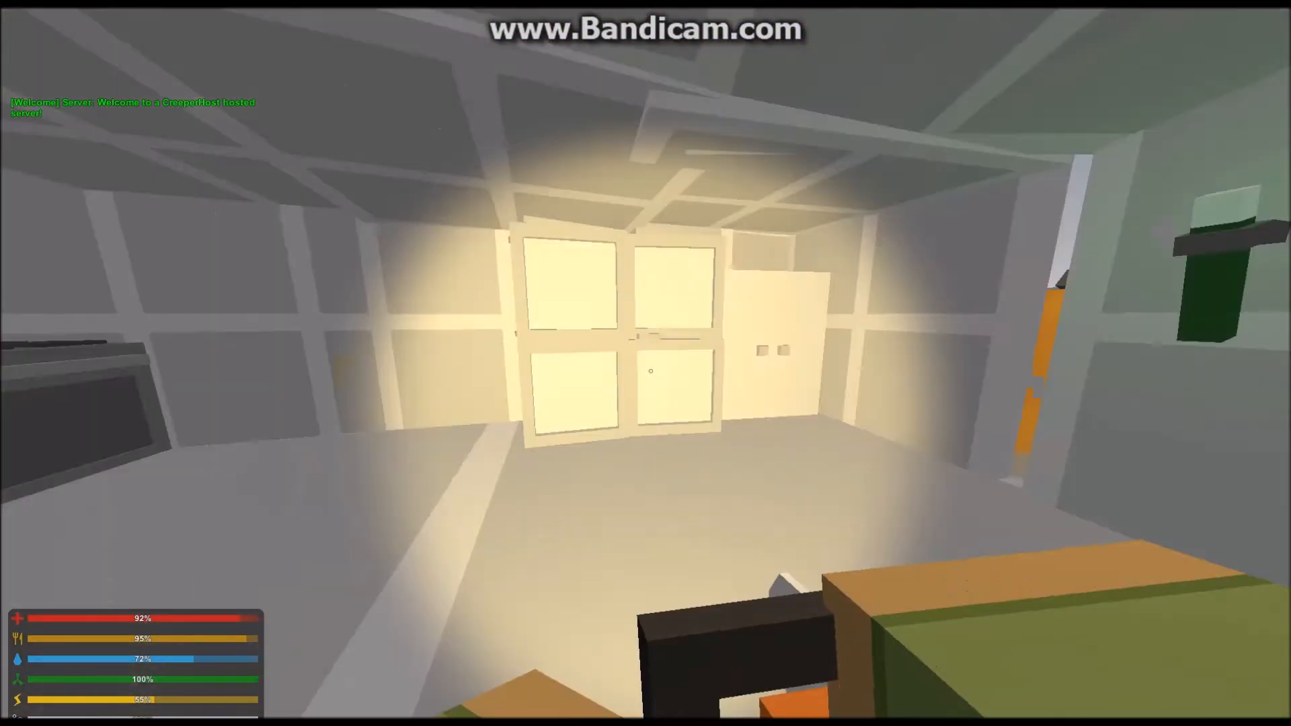
Check the locker's stored items, then close storage and head into the next log-walled room
key(e)
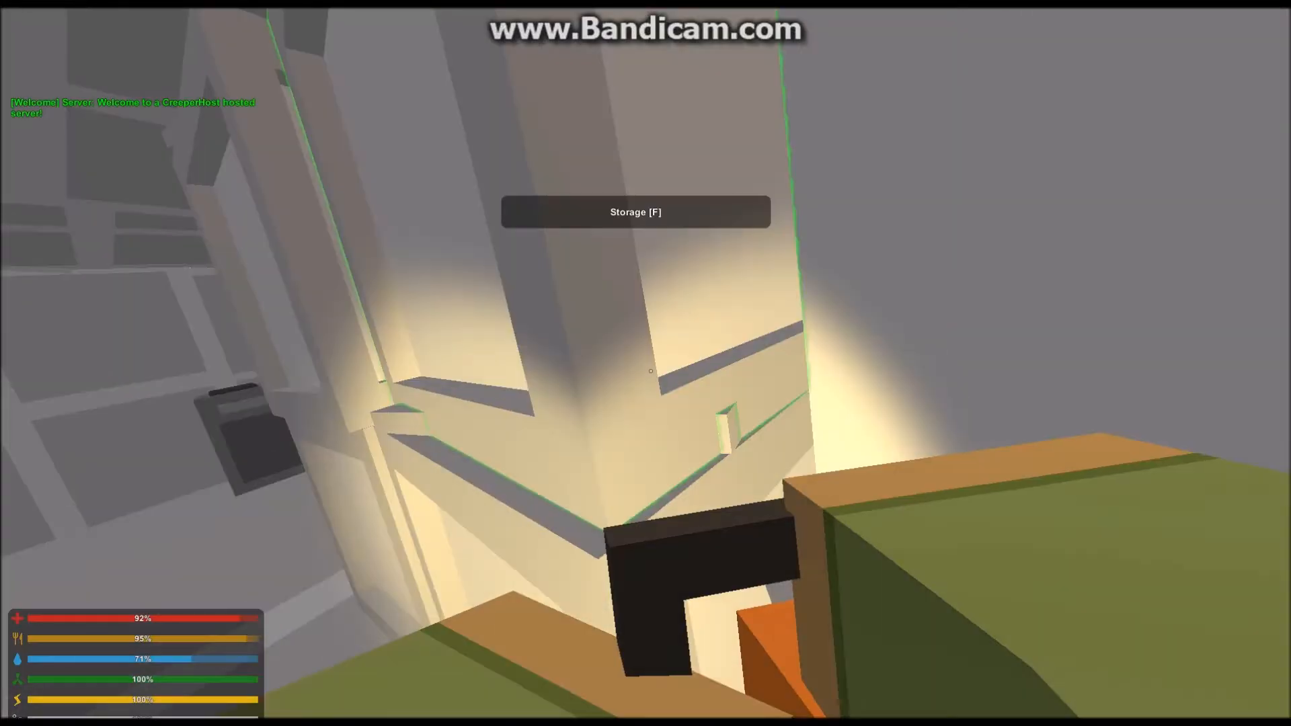
key(f)
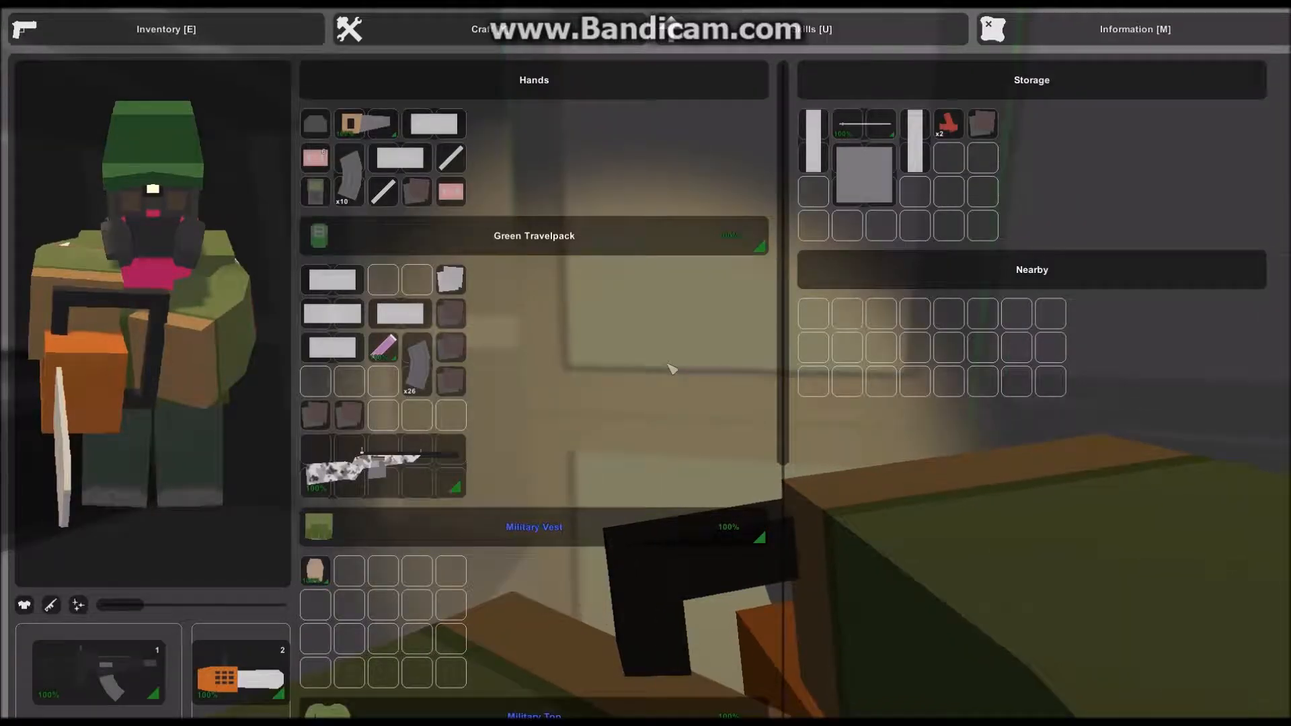
key(e)
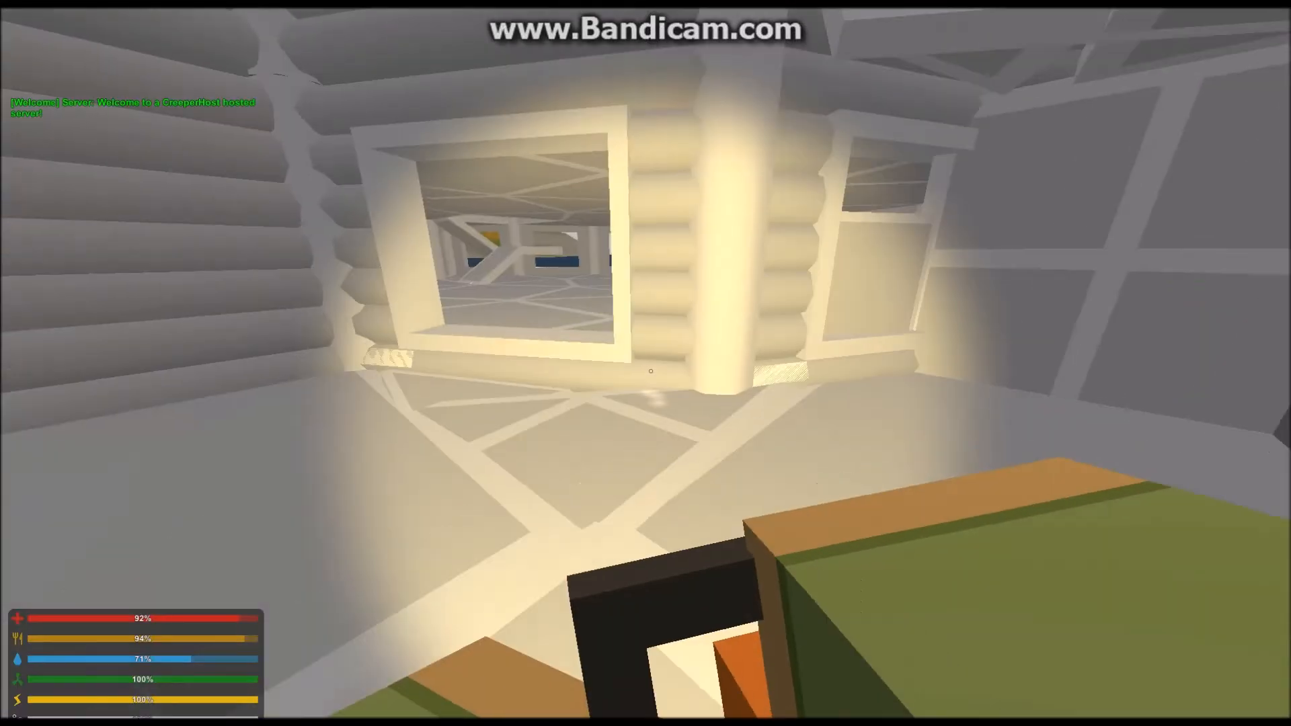
mouse_move(645, 363)
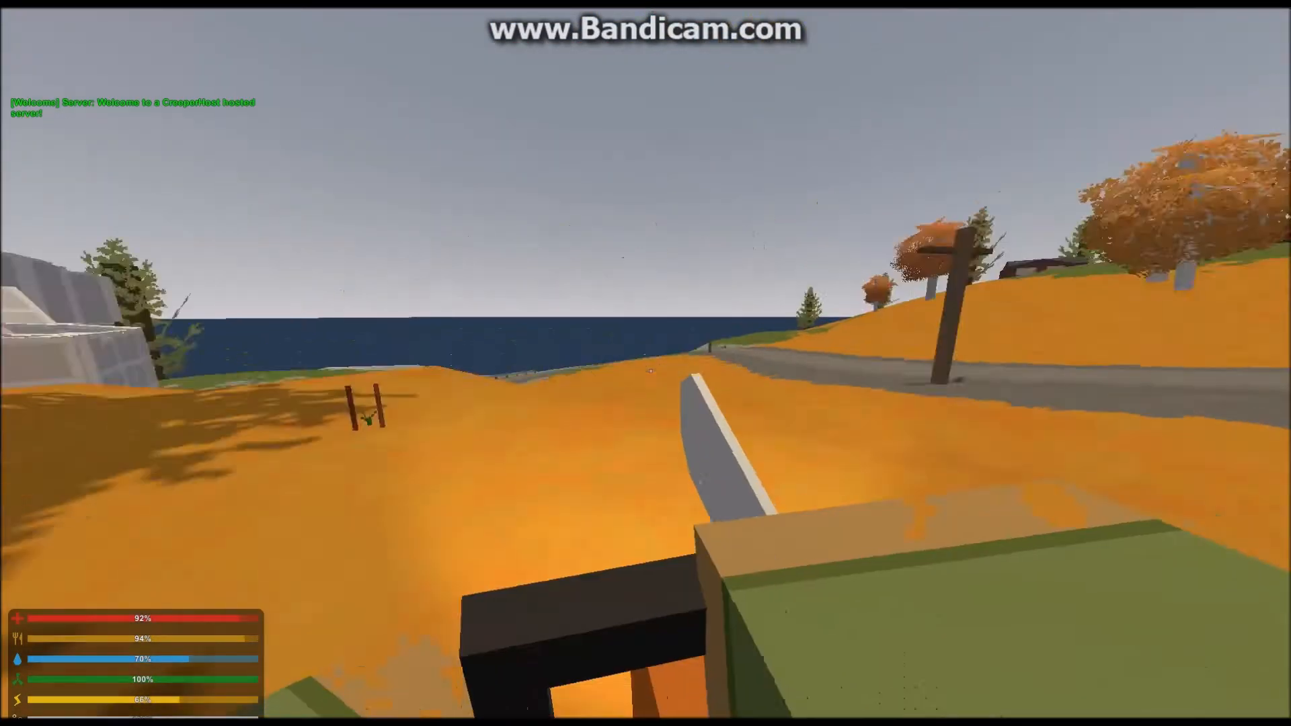
Review the vest, top, pants and headgear sections of the carried inventory
key(e)
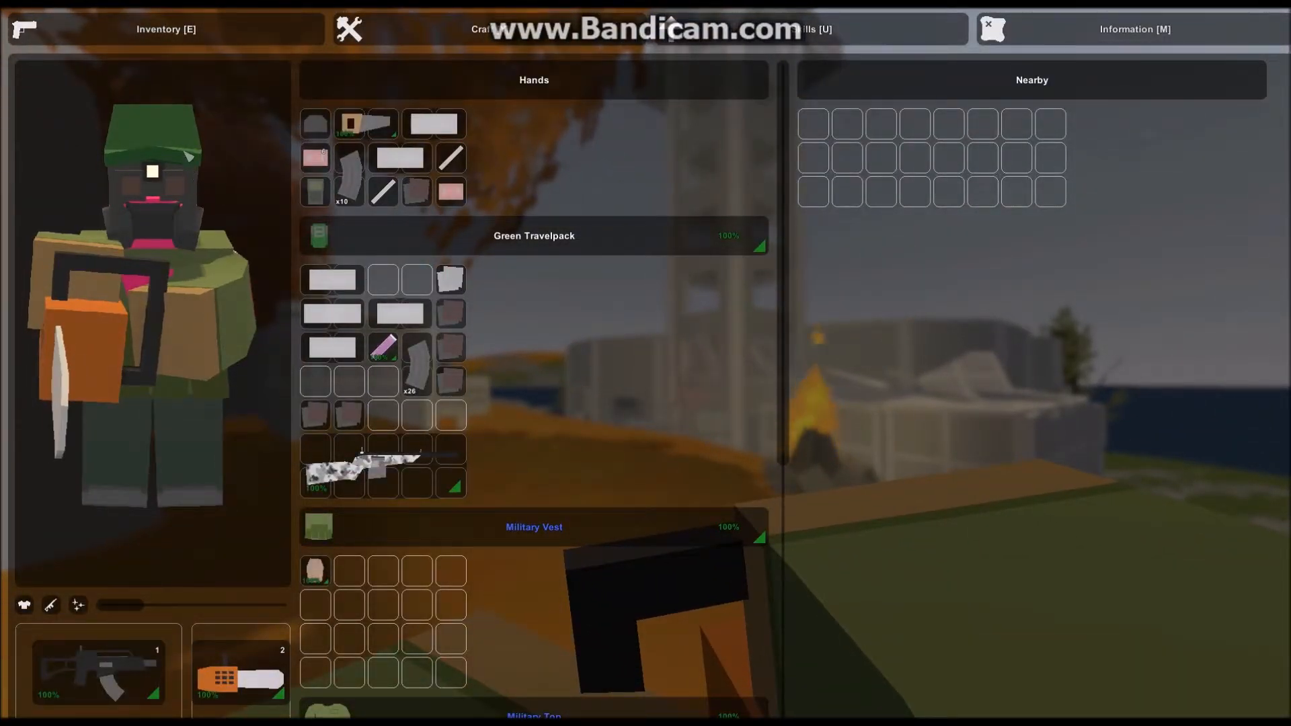
scroll(down, 3)
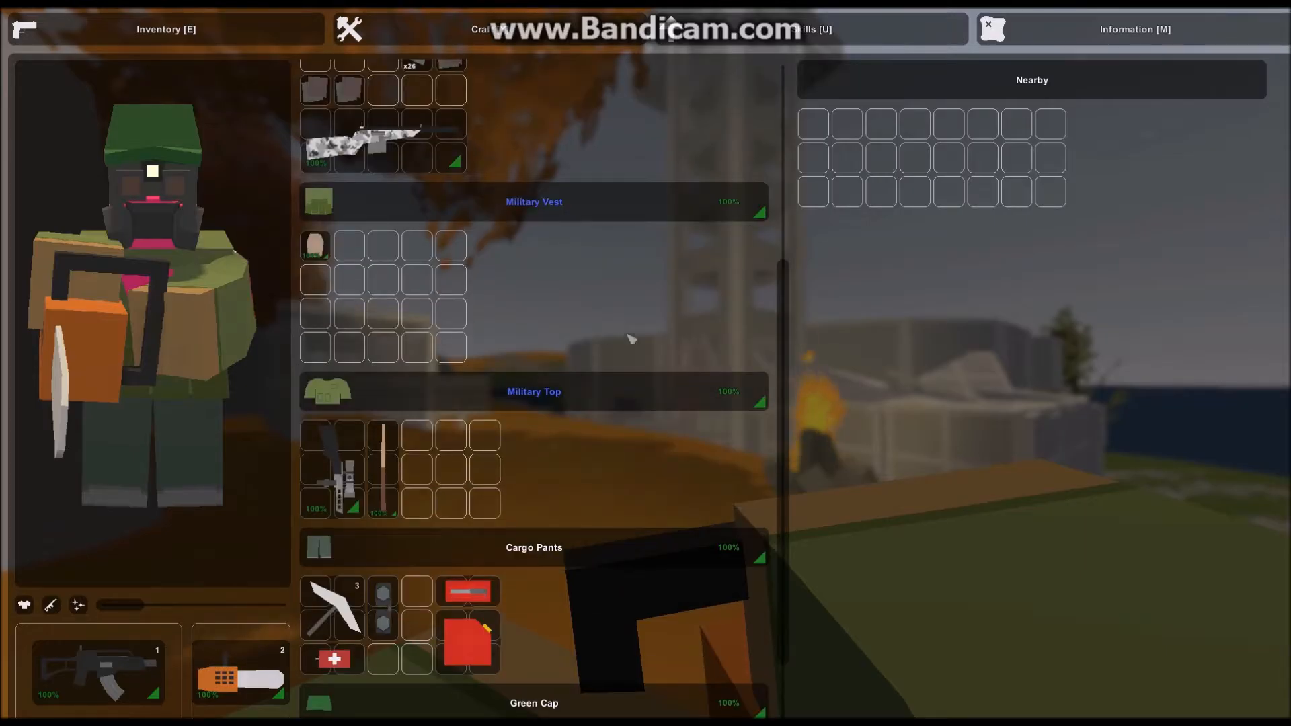
scroll(down, 3)
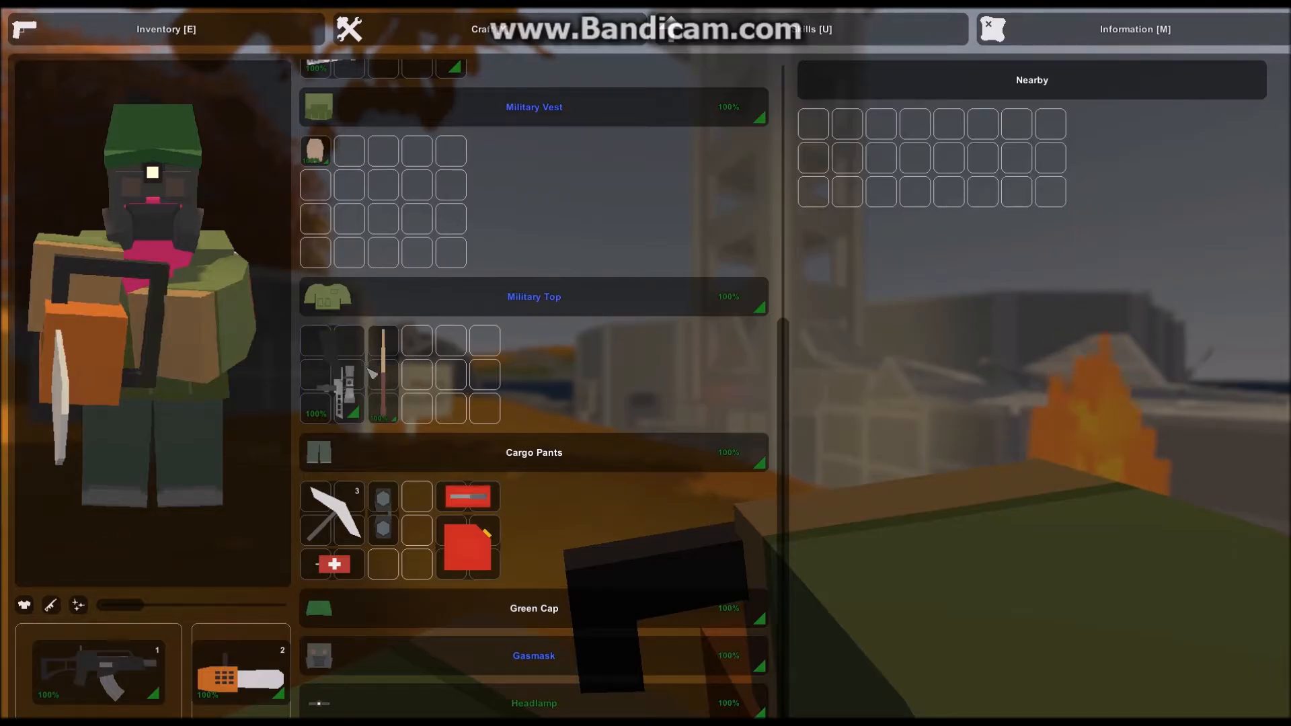
Leave the inventory, walk to the coastal road, and bring the inventory back up there
key(e)
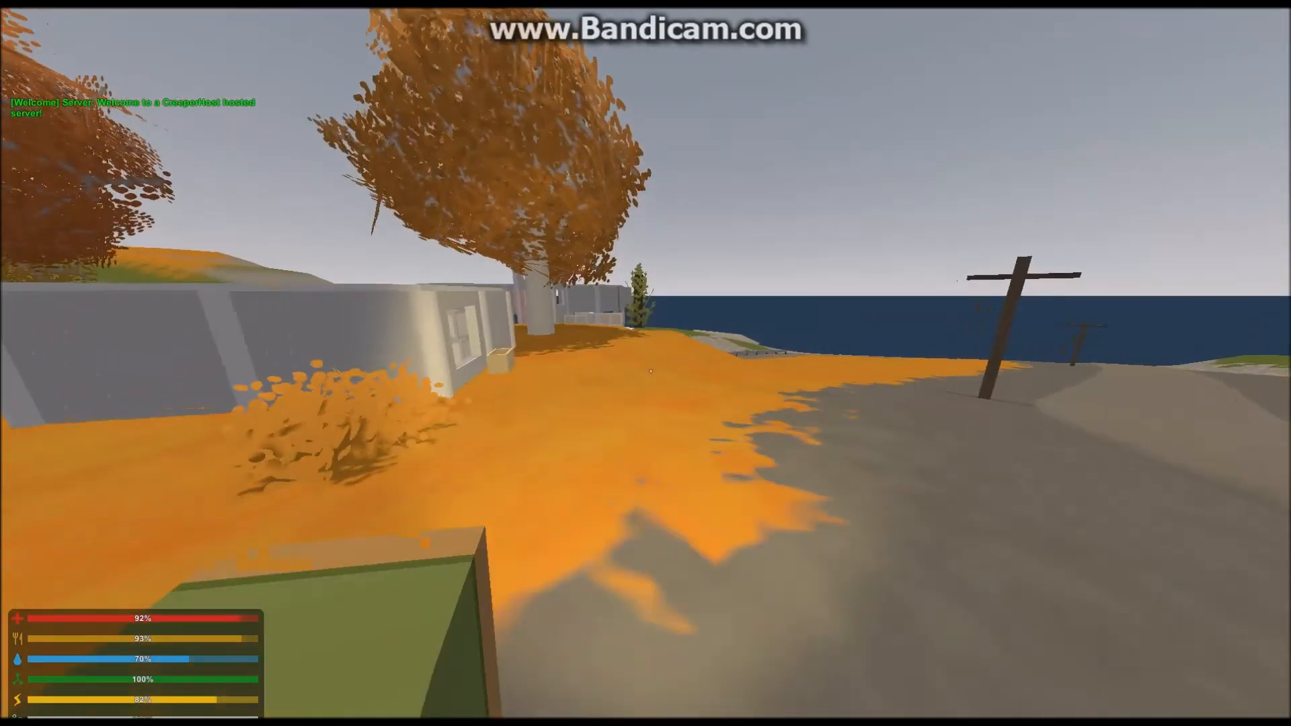
key(e)
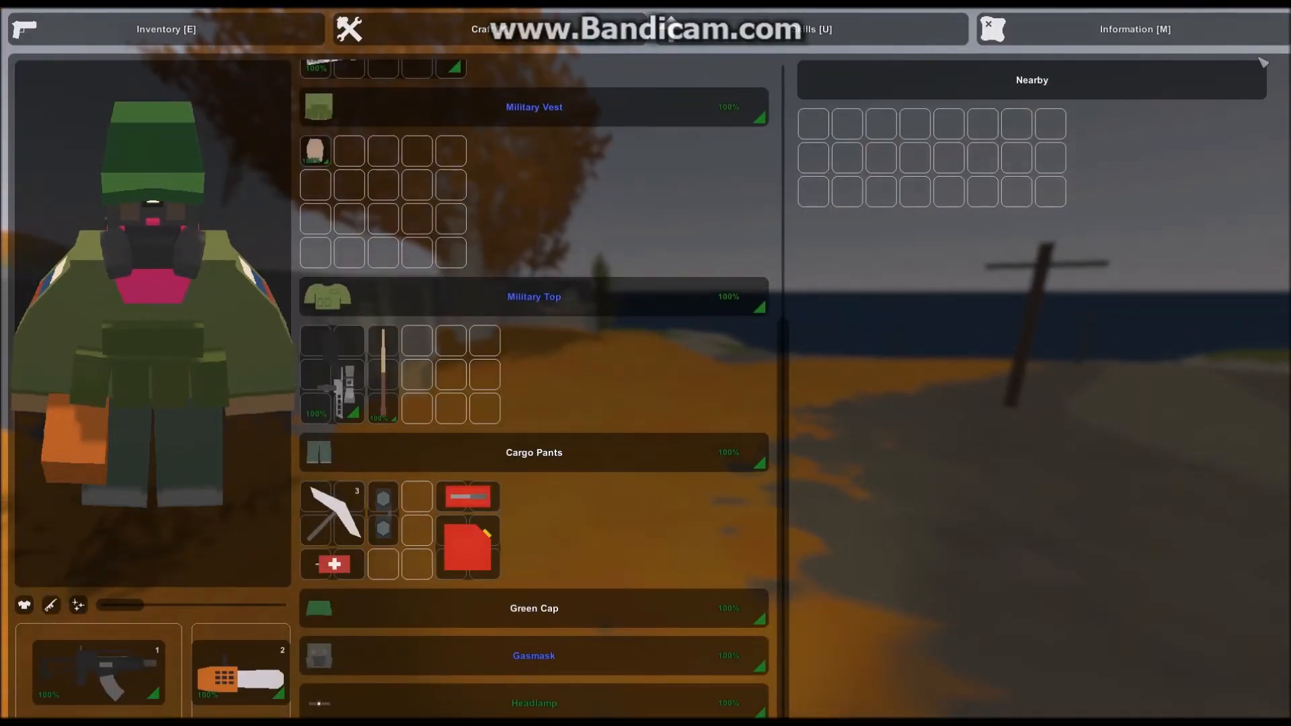